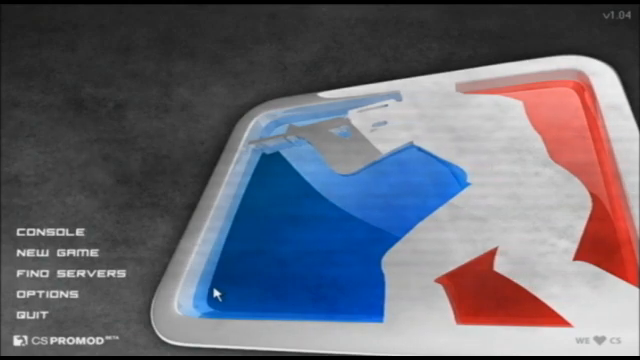
Step: Bring up the multiplayer advanced network settings showing update rate, command rate and interp values
left_click(44, 296)
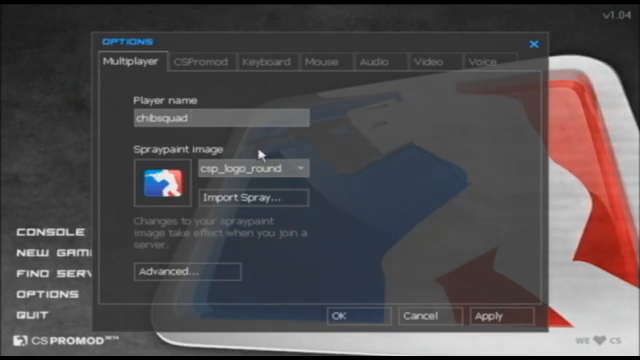
mouse_move(292, 192)
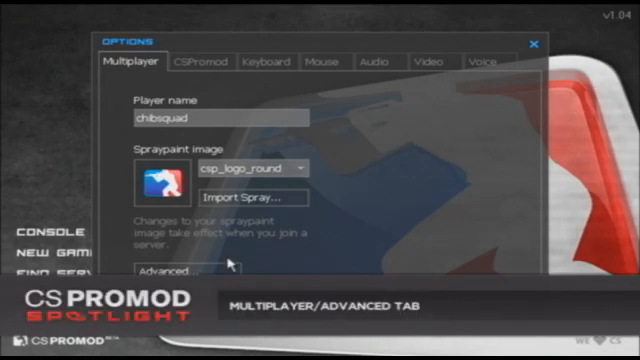
left_click(164, 272)
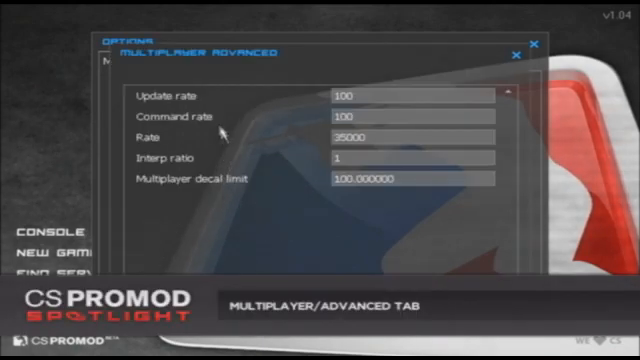
mouse_move(182, 120)
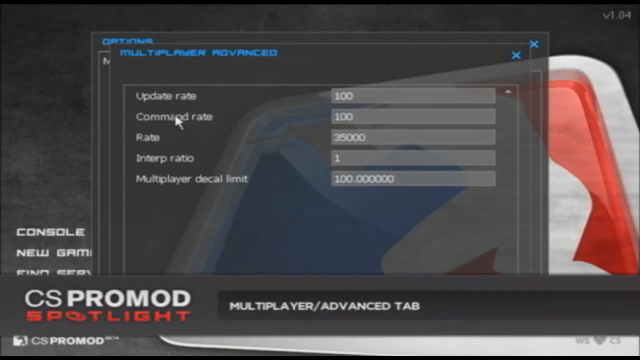
mouse_move(252, 180)
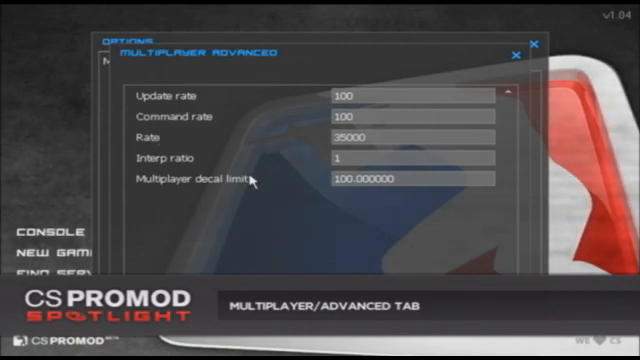
mouse_move(204, 158)
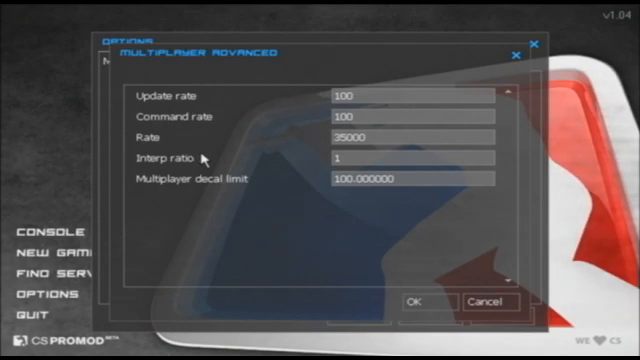
mouse_move(398, 276)
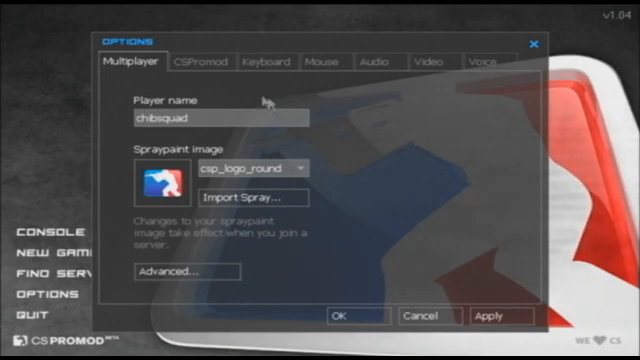
Step: Scroll the CSPromod settings page down to the weapons and wall impact effects toggles
left_click(200, 60)
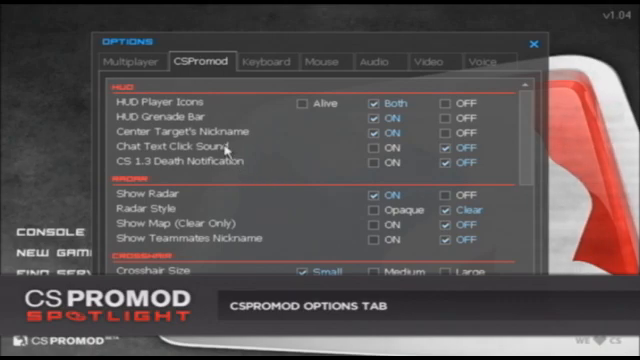
scroll("down", 3)
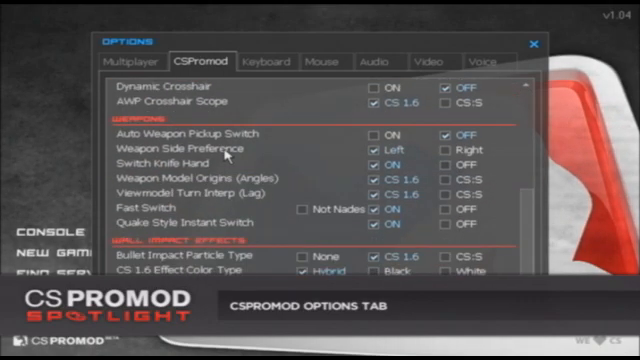
scroll("down", 3)
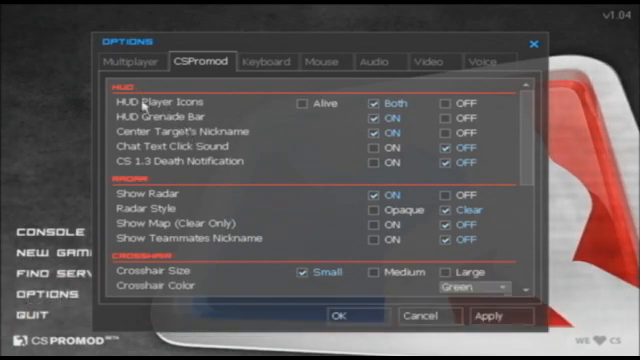
scroll("down", 3)
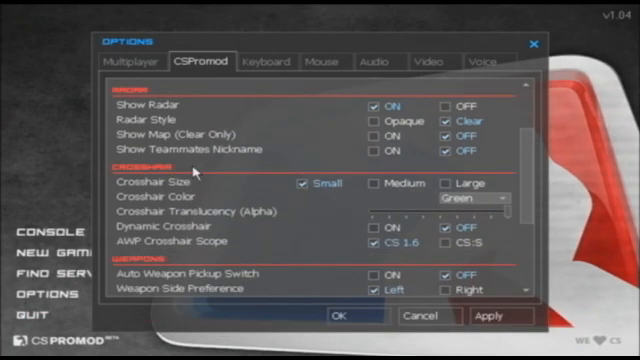
scroll("down", 3)
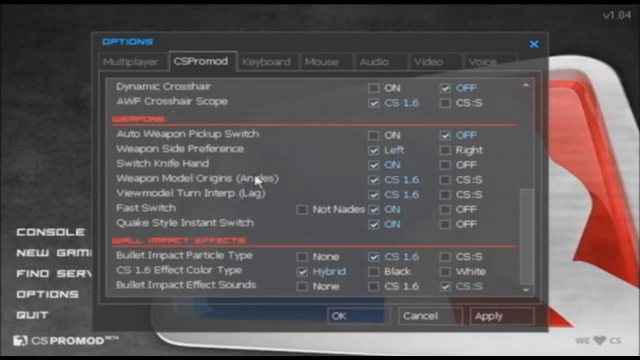
mouse_move(268, 238)
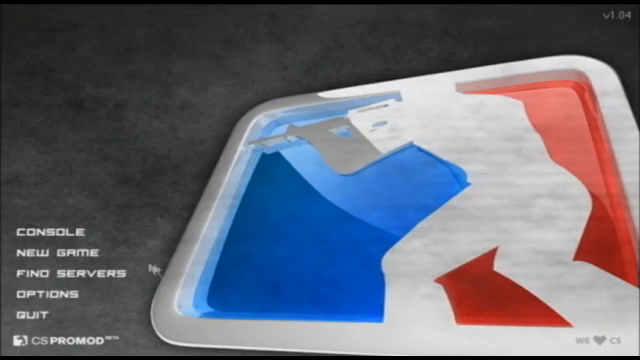
Step: Launch a local game on csp_aim_arena and join the Counter-Terrorists
left_click(52, 232)
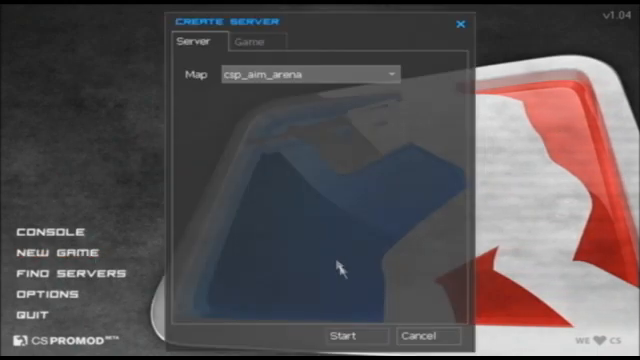
left_click(344, 336)
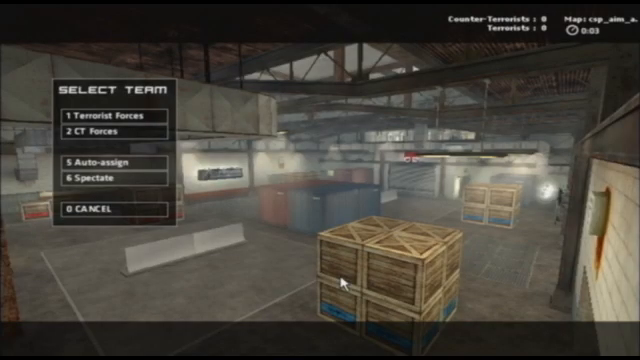
left_click(98, 132)
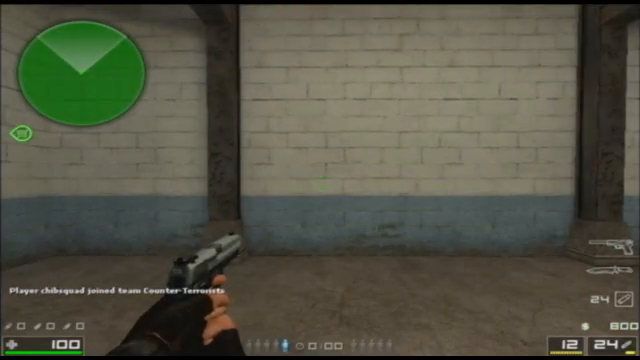
Step: Enter mp_startmoney 16000 and related server commands in the console
key("Escape")
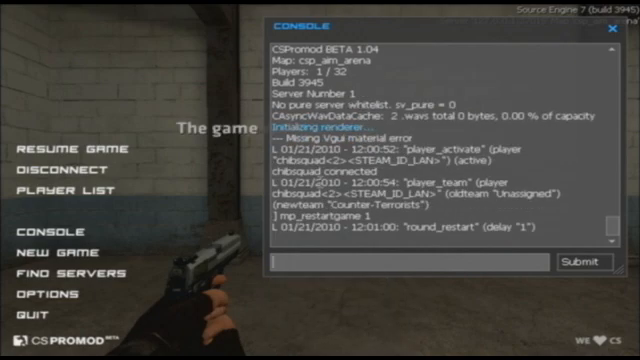
type("mp_star")
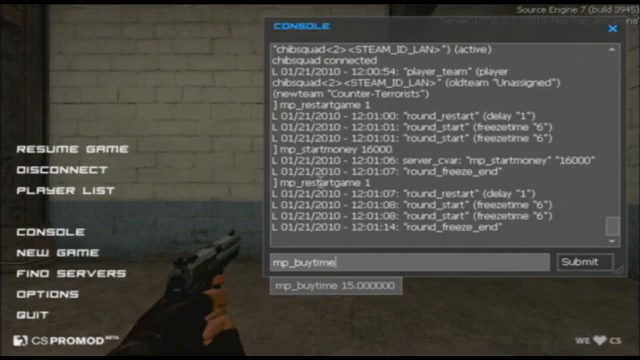
key("Return")
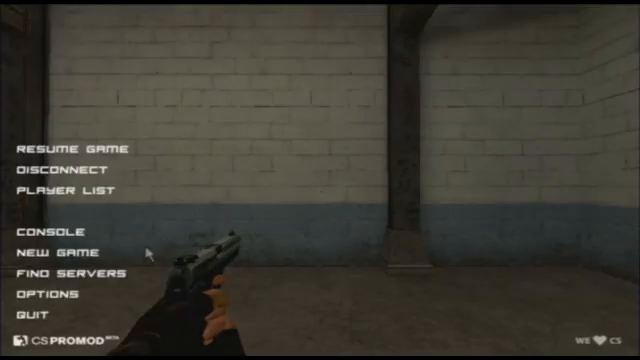
Step: Change the HUD Player Icons setting on the CSPromod page from the paused game
left_click(46, 296)
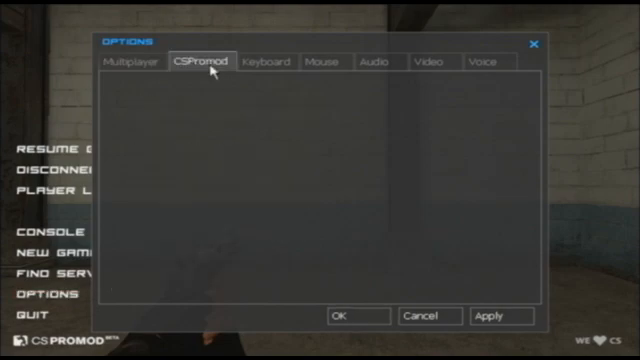
left_click(204, 62)
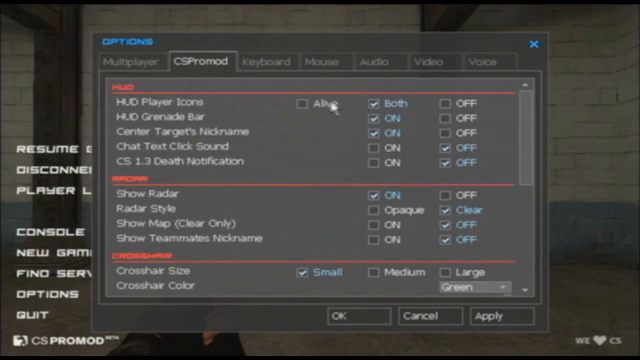
left_click(308, 104)
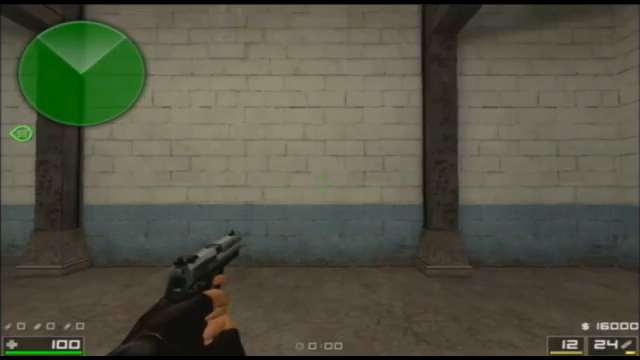
Step: Pause the game again and bring the options window back up
key("Escape")
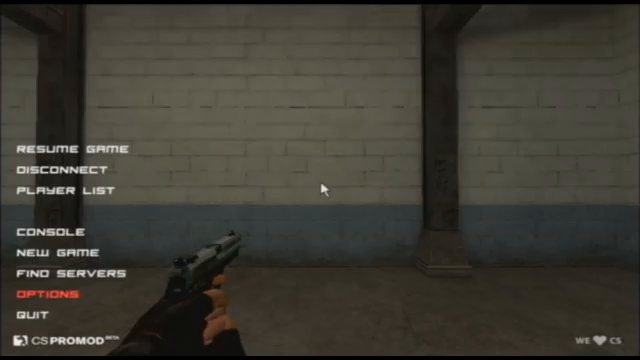
left_click(42, 296)
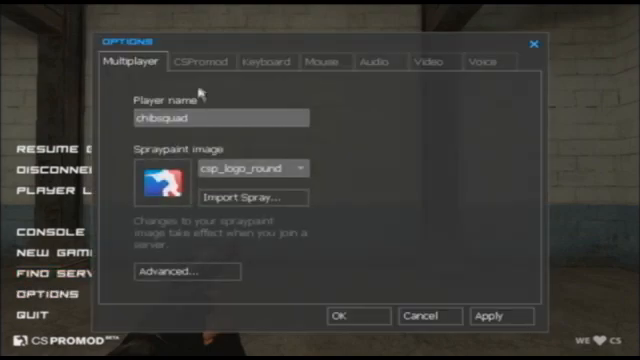
Step: Show the CSPromod HUD, radar and crosshair settings page from within the game
left_click(200, 60)
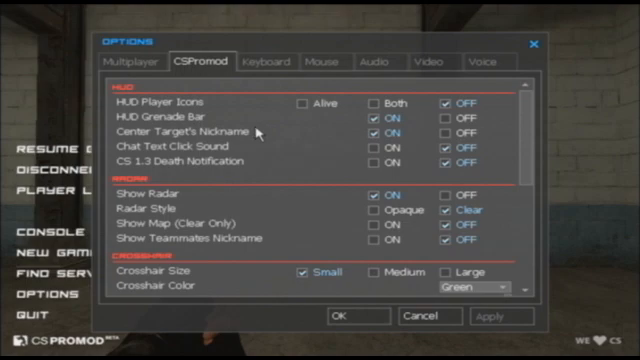
mouse_move(262, 132)
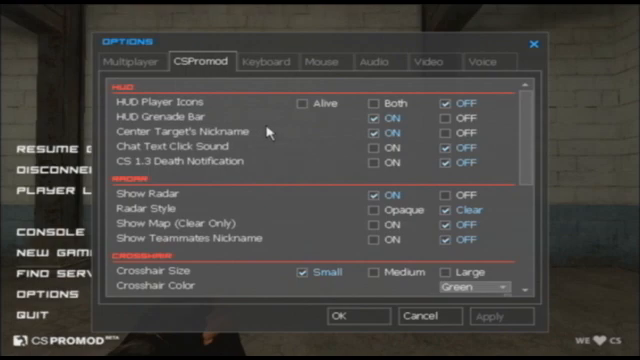
mouse_move(248, 144)
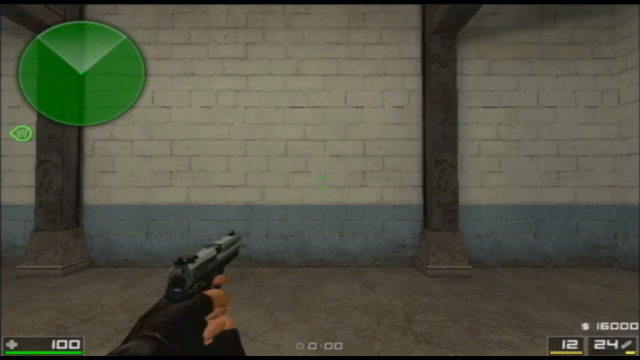
Step: Send 'test' chat messages to hear the chat sound, then pause the game
type("test")
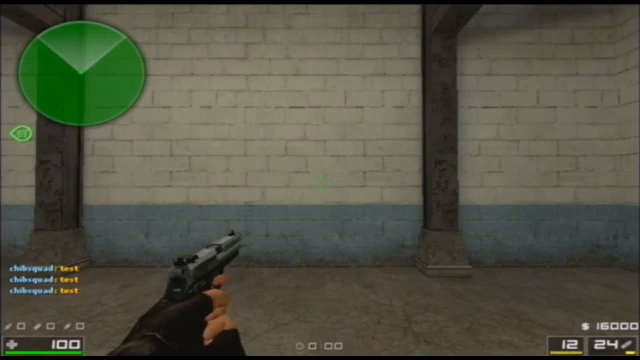
type("test")
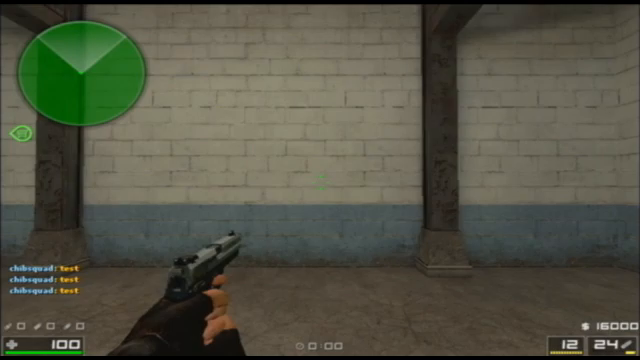
key("Escape")
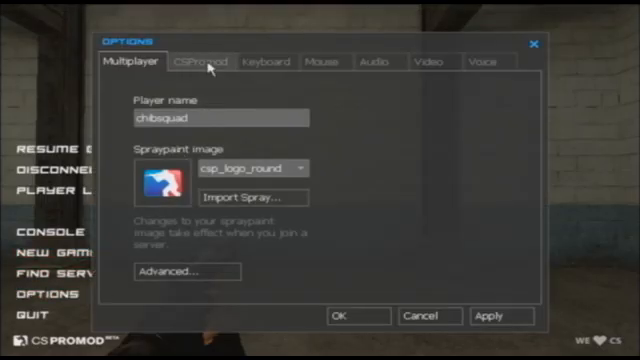
left_click(202, 60)
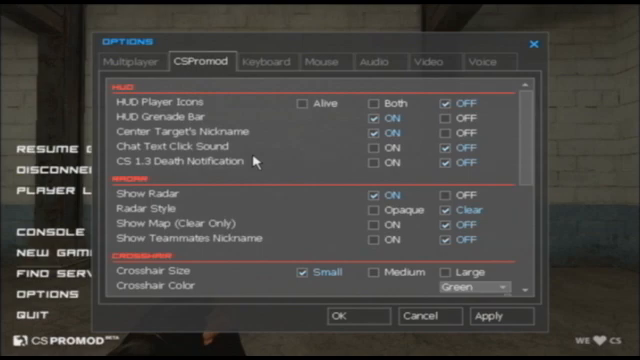
mouse_move(252, 164)
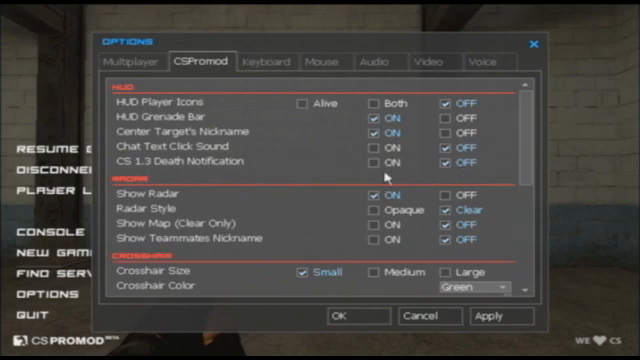
scroll("down", 3)
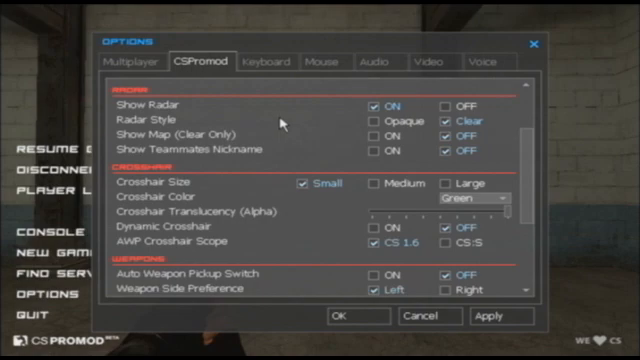
mouse_move(278, 120)
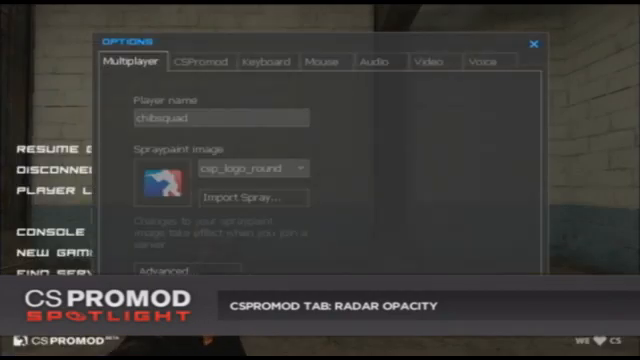
Step: Set Show Map (Clear Only) to ON and resume to see the radar map overlay
left_click(196, 60)
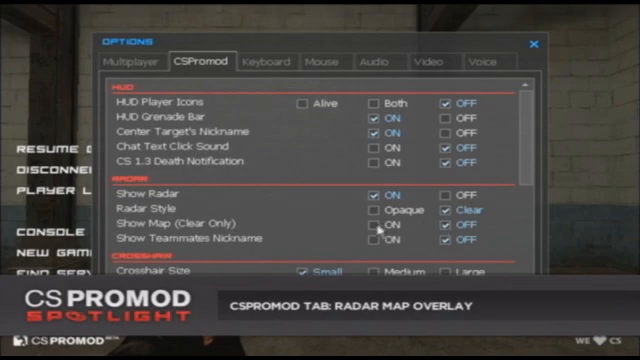
left_click(356, 228)
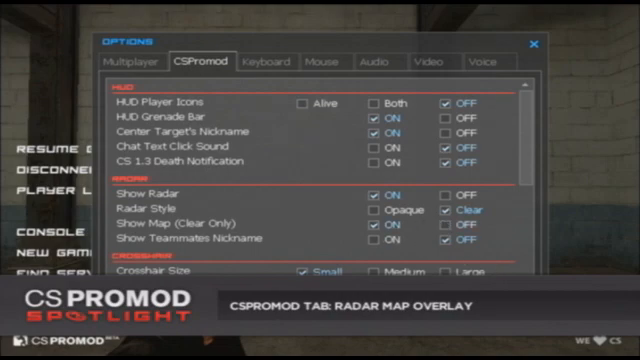
key("Escape")
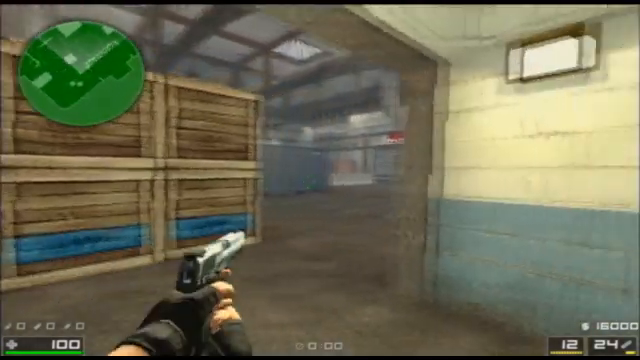
mouse_move(320, 180)
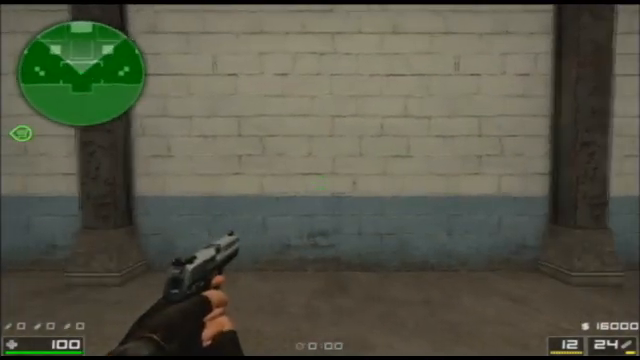
Step: Pause the game and reopen the CSPromod settings page
key("Escape")
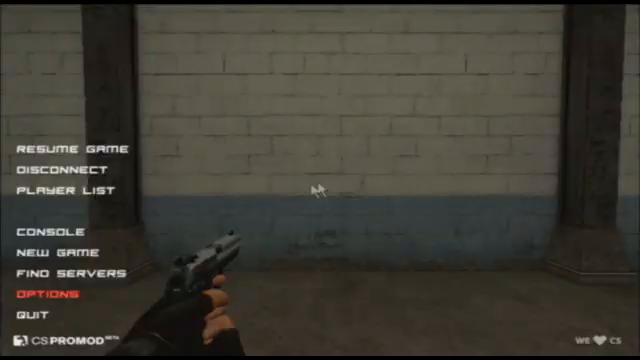
left_click(46, 294)
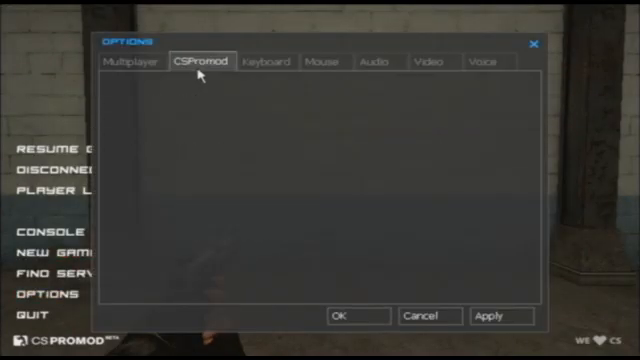
left_click(204, 62)
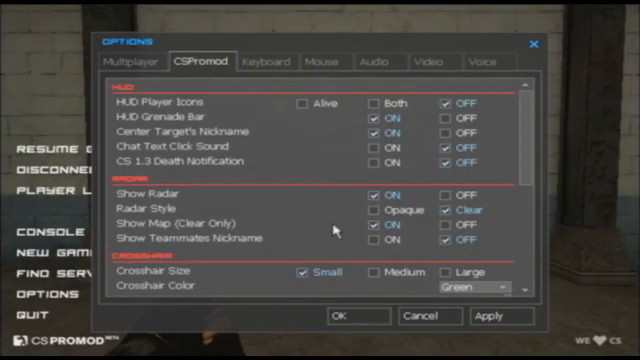
Step: Scroll to the Crosshair section and start typing a cl_ crosshair command in the console
scroll("down", 3)
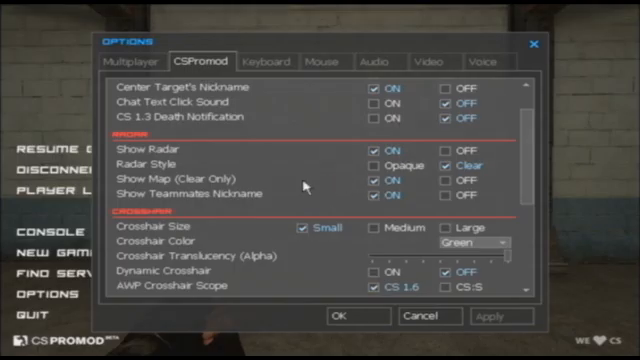
scroll("down", 3)
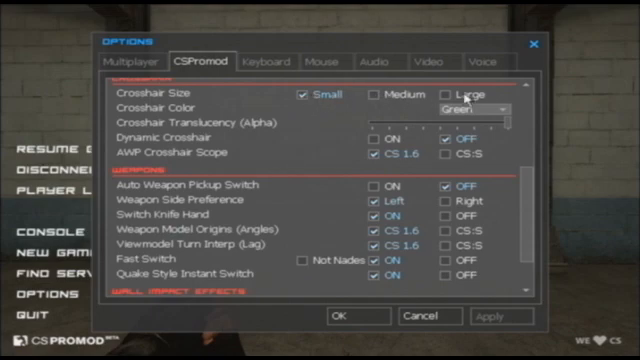
mouse_move(330, 122)
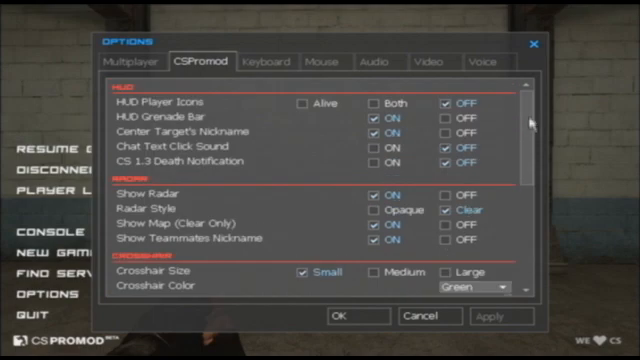
scroll("down", 3)
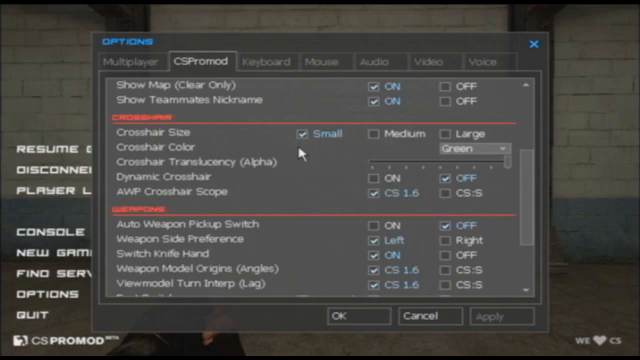
mouse_move(312, 144)
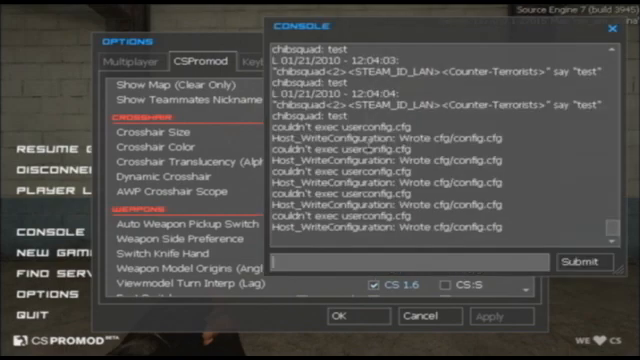
type("cl_croo")
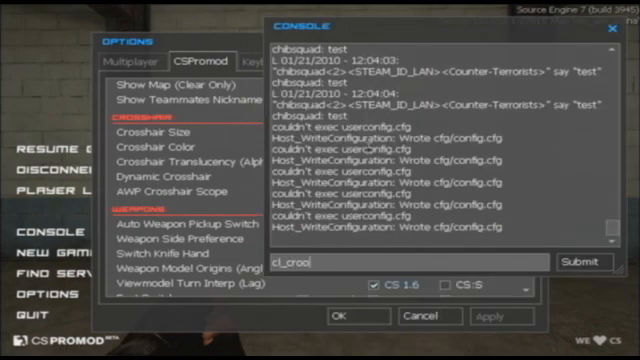